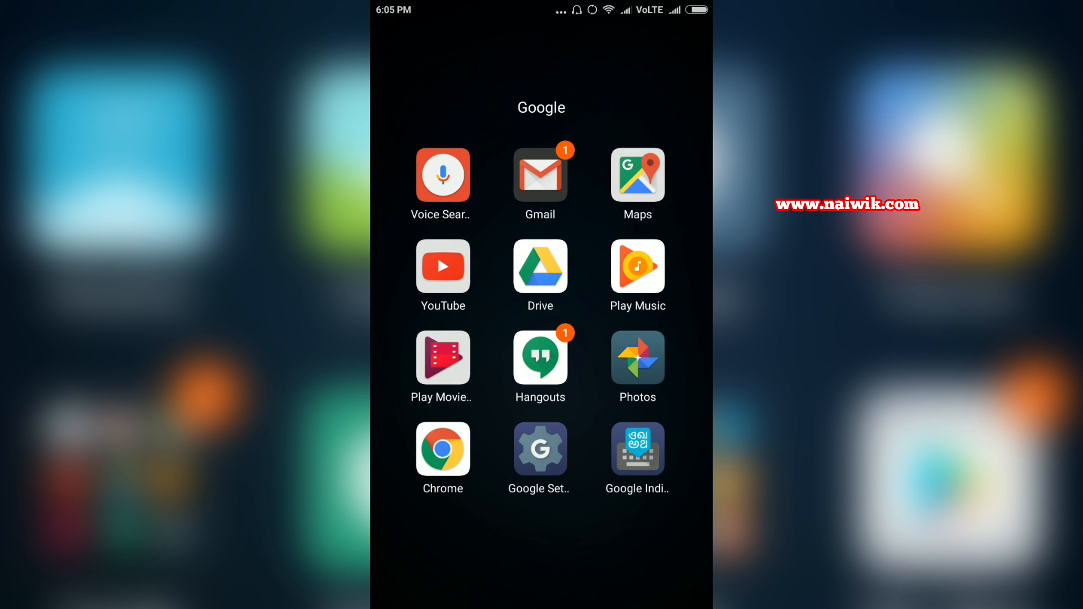
- Open Google Settings and go to the Search & Now settings page
{"action": "left_click", "coordinate": [539, 450]}
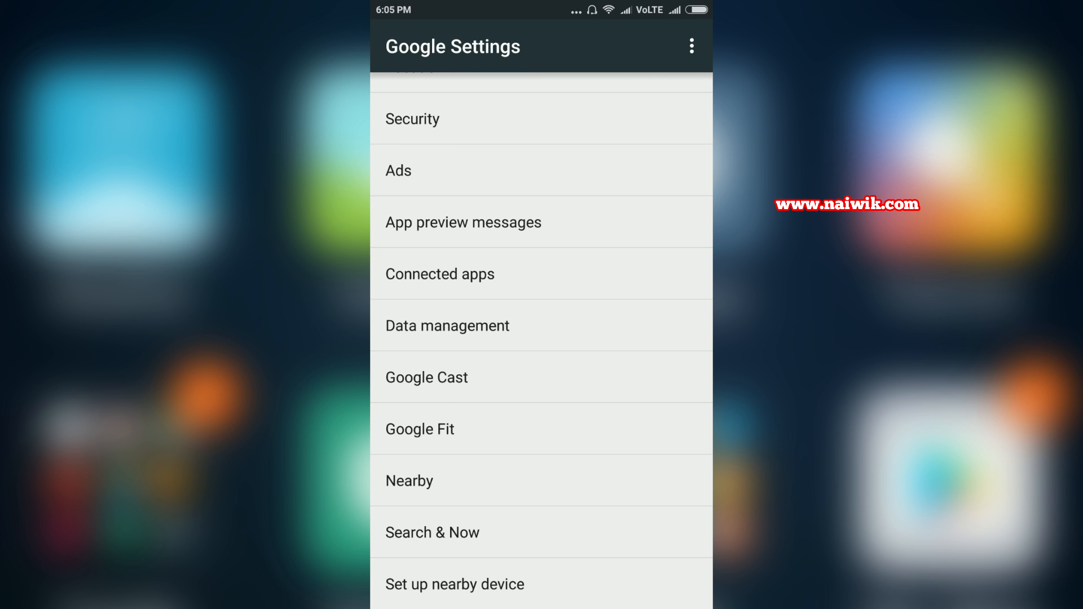
{"action": "left_click", "coordinate": [432, 532]}
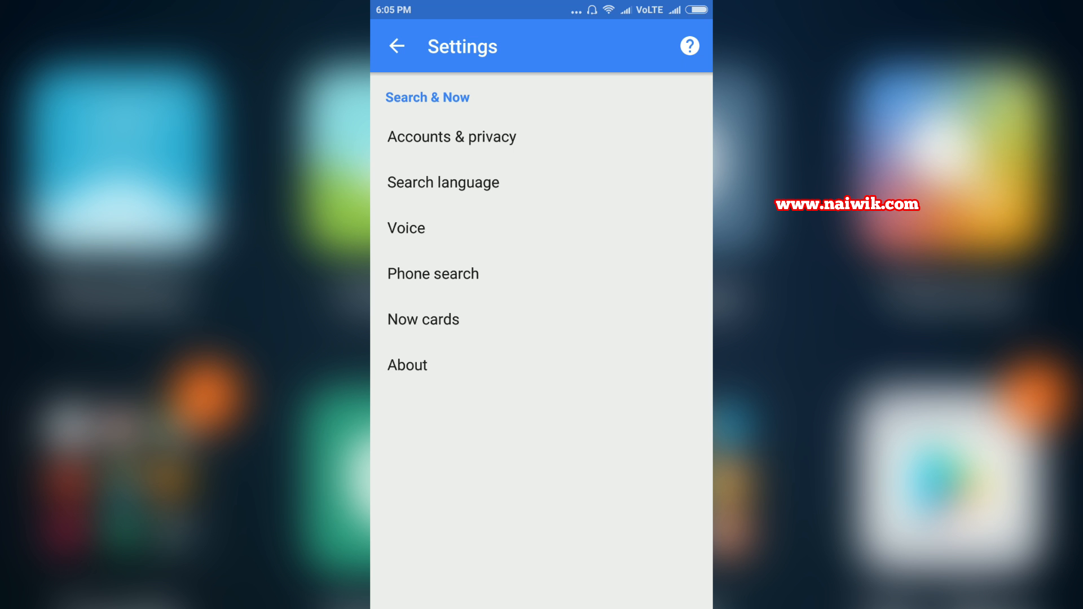
- In Voice settings, switch off "Ok Google" detection from the Google app
{"action": "left_click", "coordinate": [406, 228]}
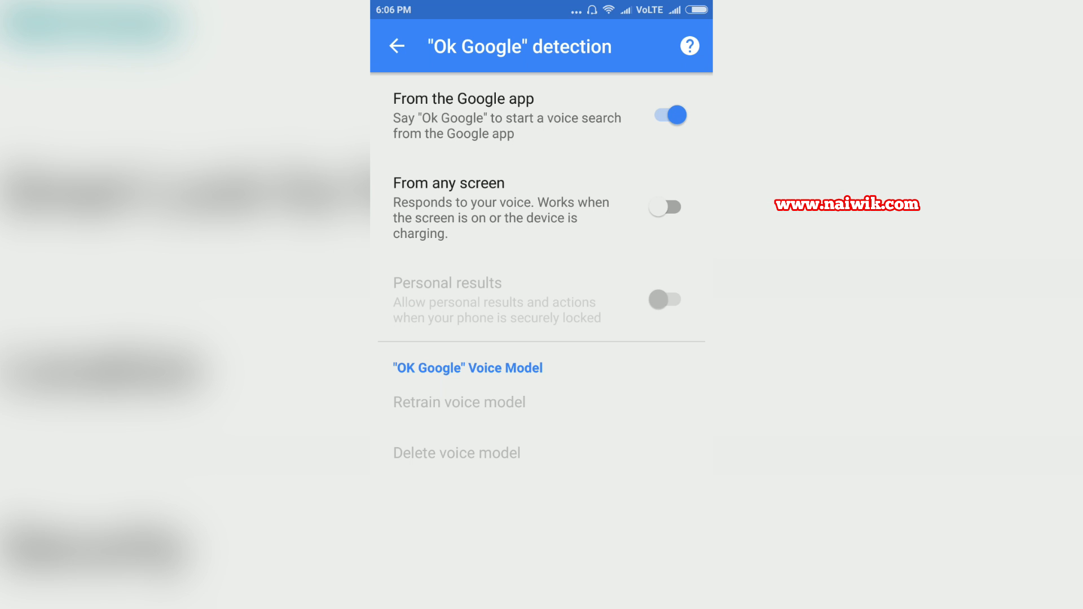
{"action": "left_click", "coordinate": [667, 114]}
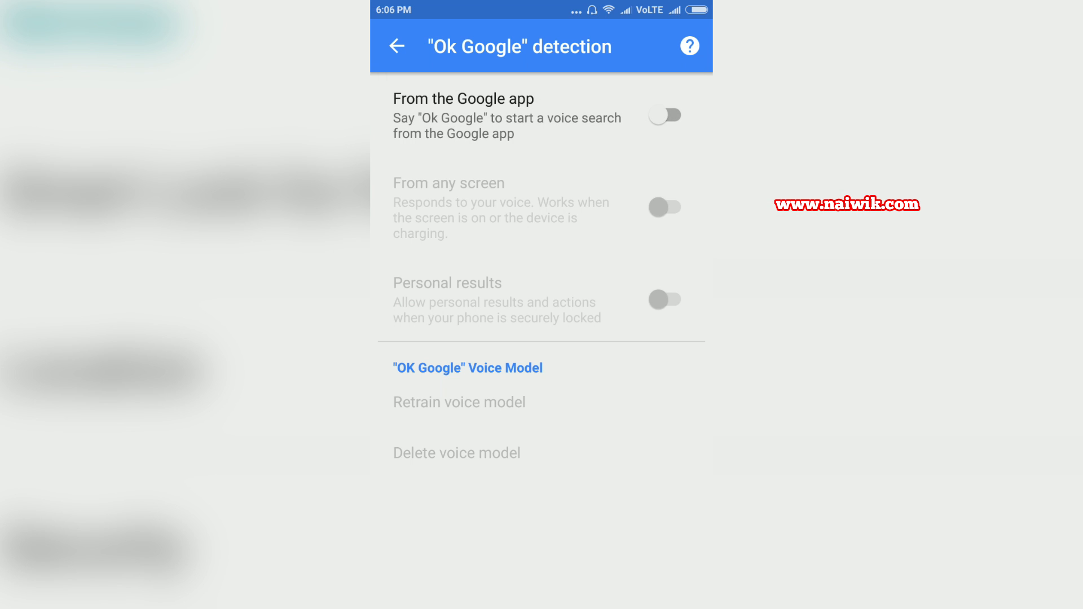